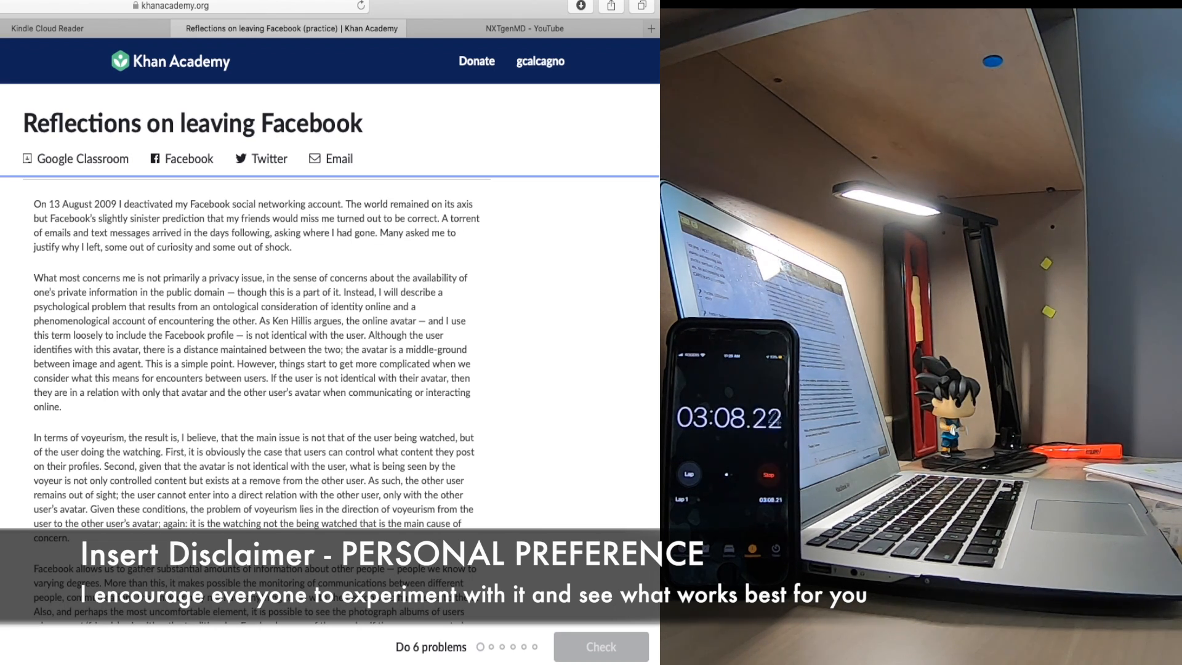
pyautogui.scroll(-3)
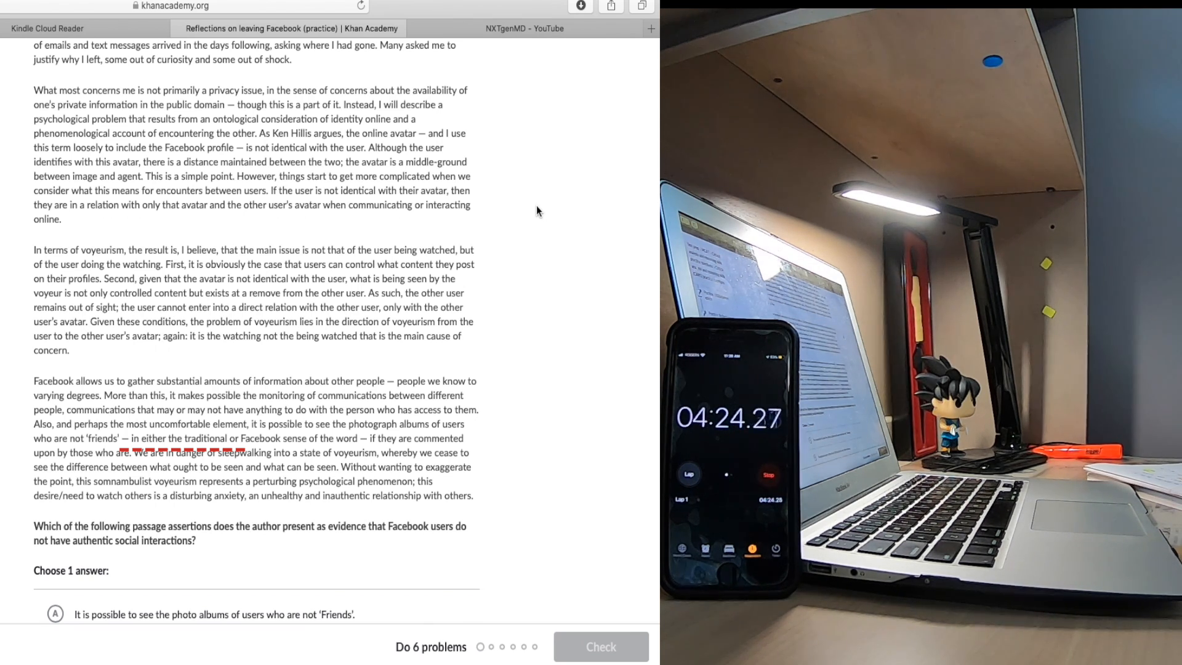
pyautogui.scroll(-3)
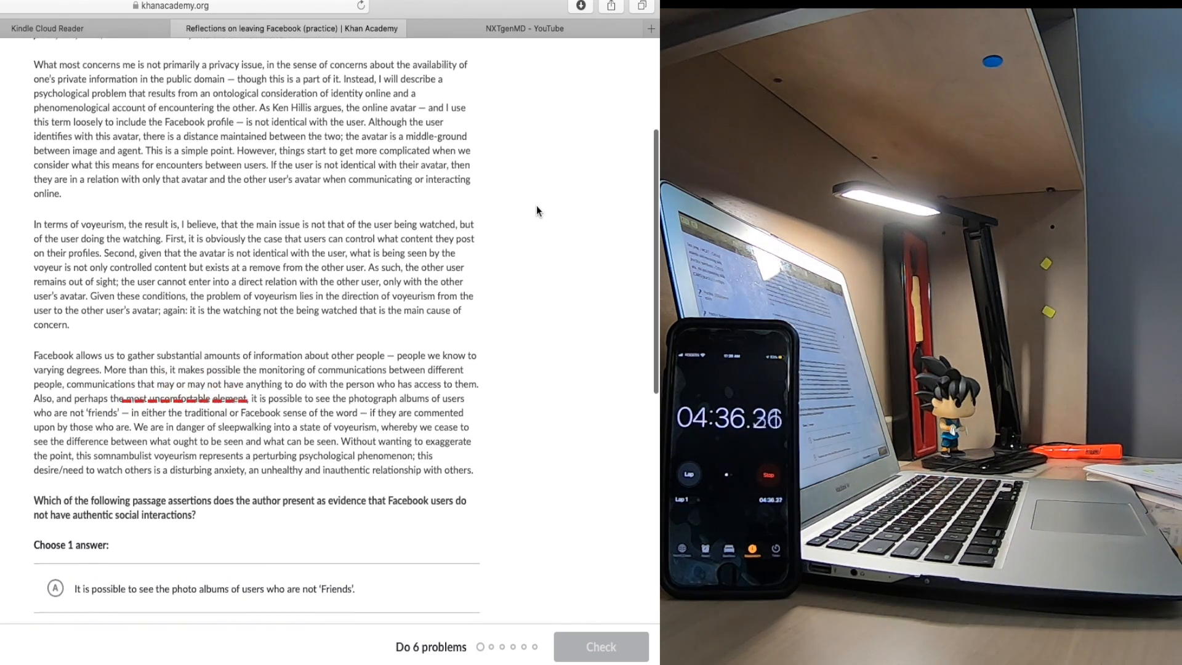
pyautogui.scroll(-3)
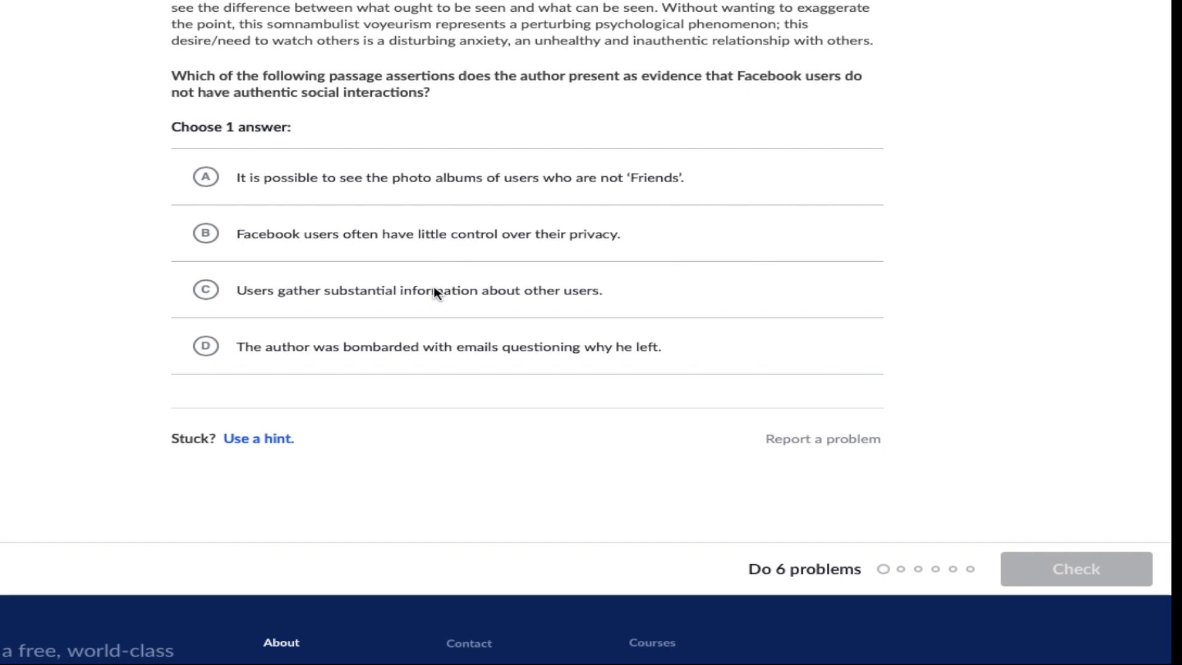
pyautogui.moveTo(896, 294)
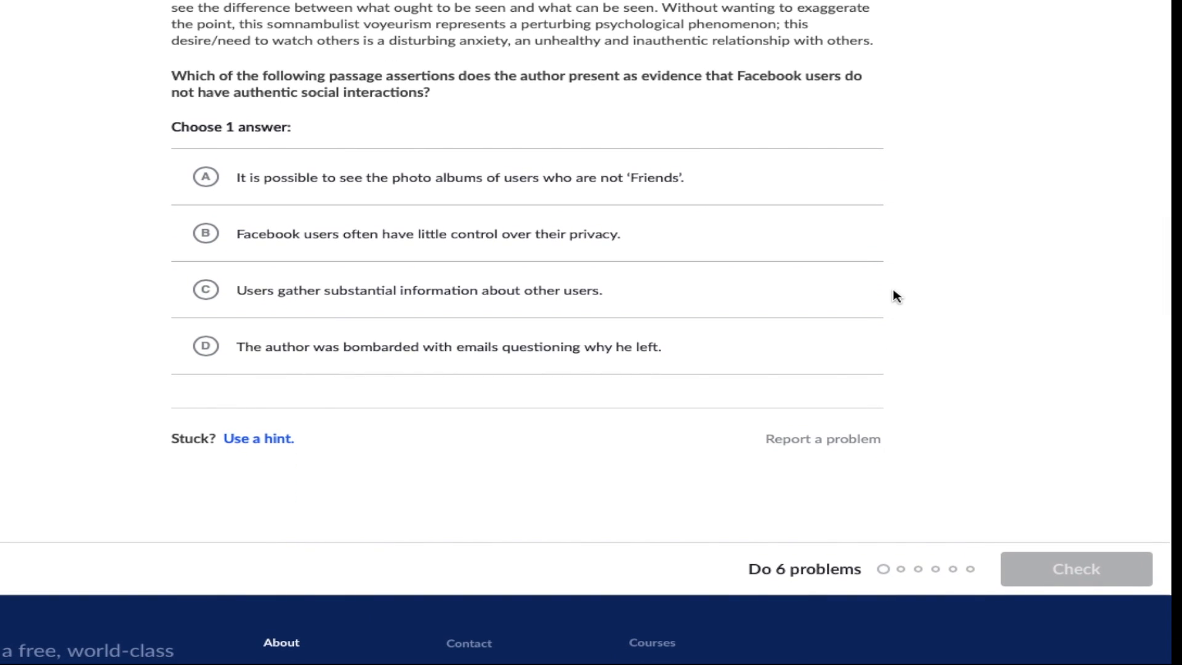